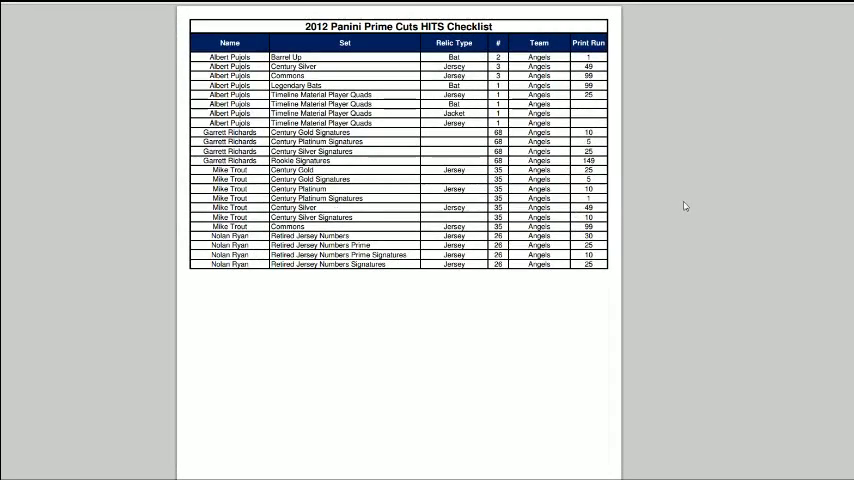
pyautogui.scroll(-3)
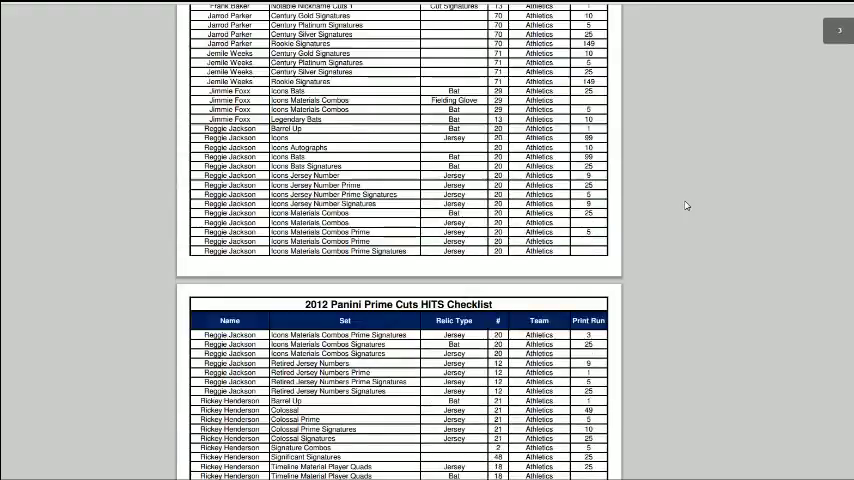
pyautogui.scroll(-3)
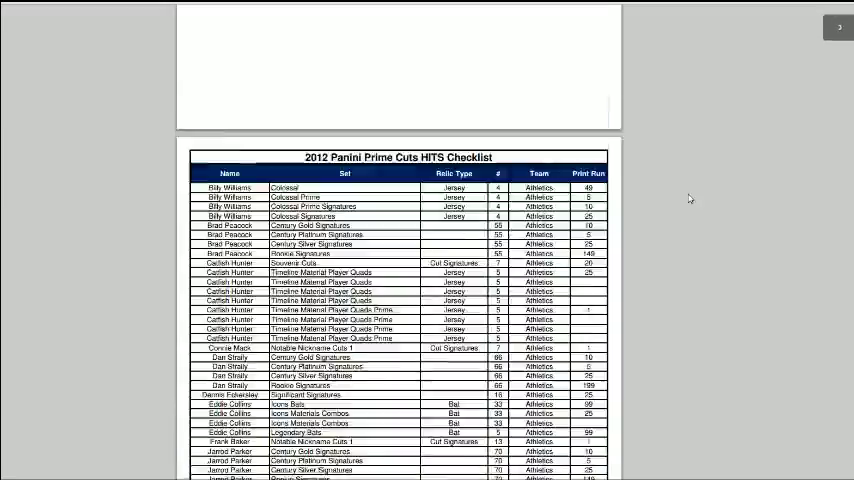
pyautogui.scroll(-3)
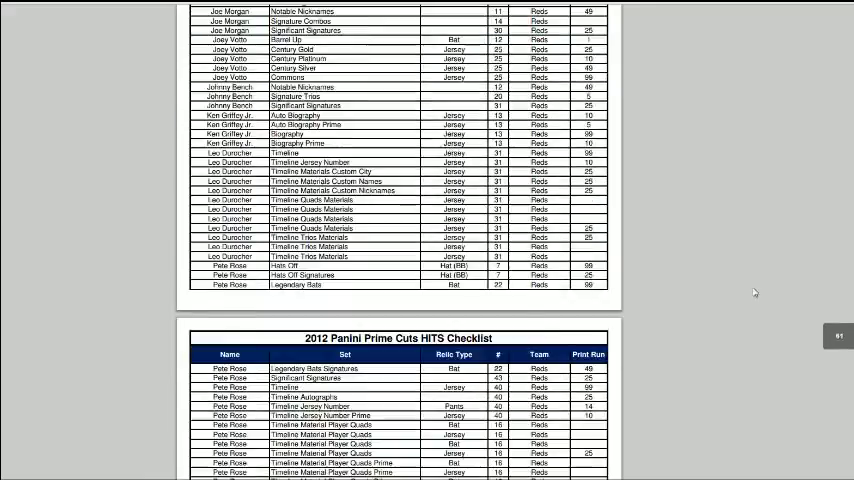
pyautogui.scroll(-3)
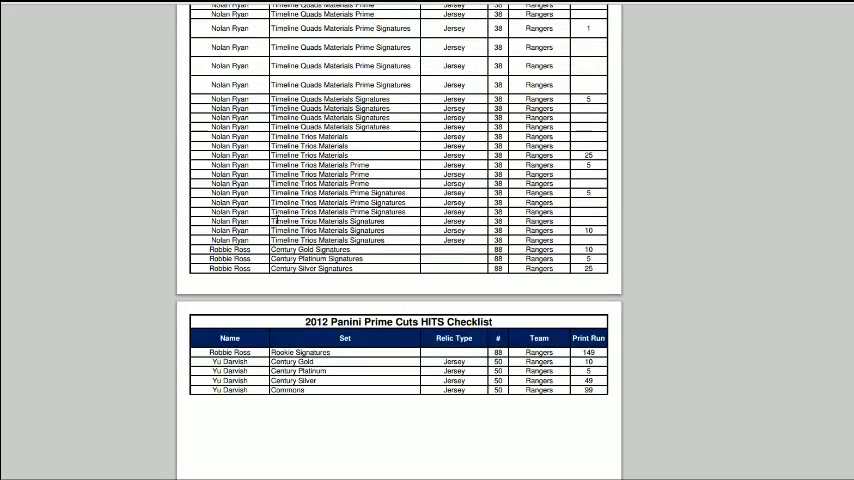
pyautogui.moveTo(636, 190)
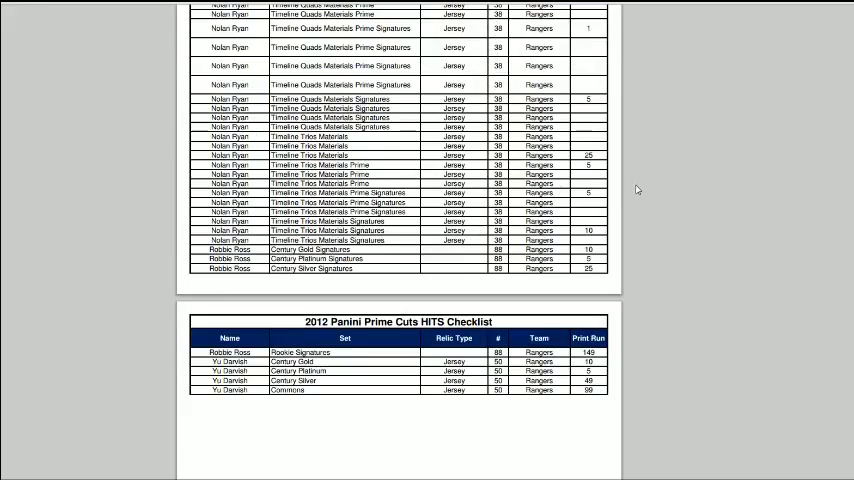
pyautogui.scroll(3)
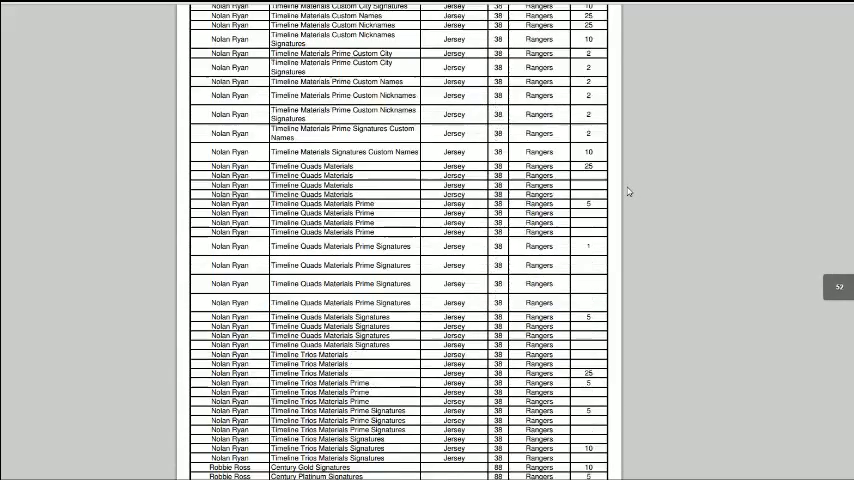
pyautogui.scroll(3)
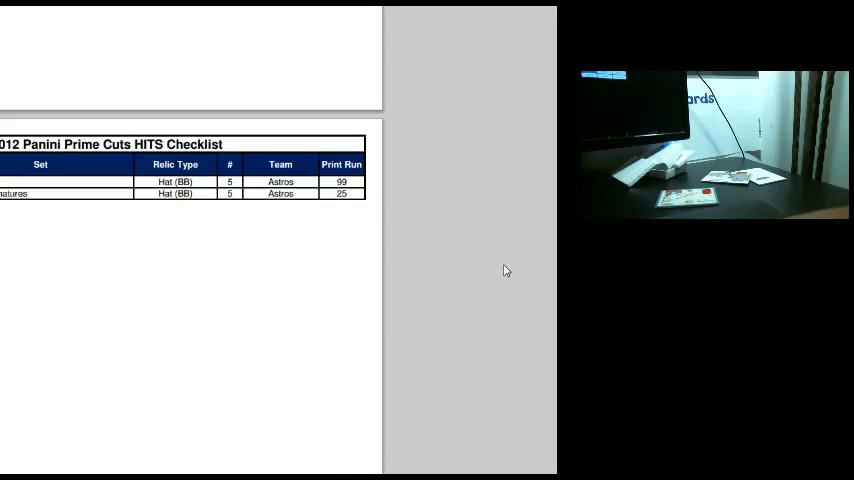
pyautogui.scroll(-3)
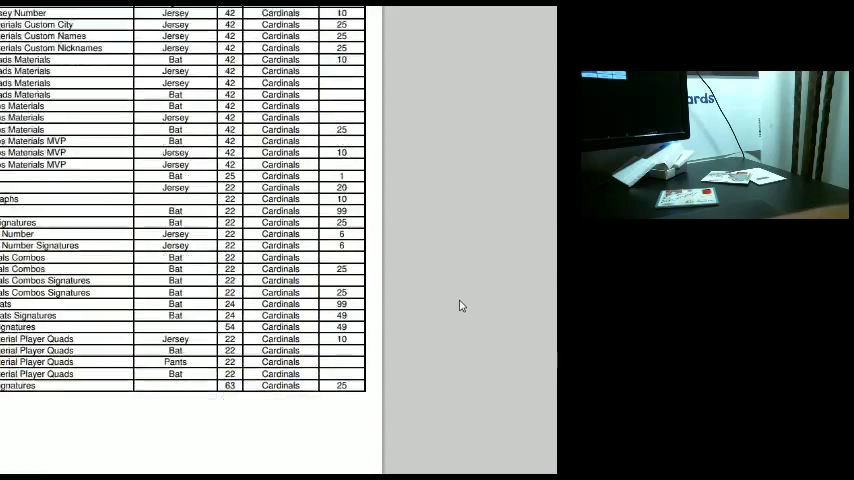
pyautogui.scroll(-3)
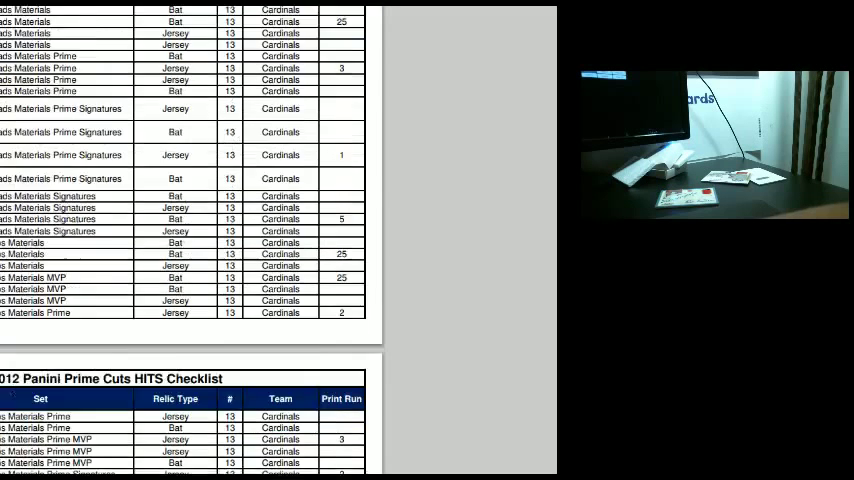
pyautogui.scroll(-3)
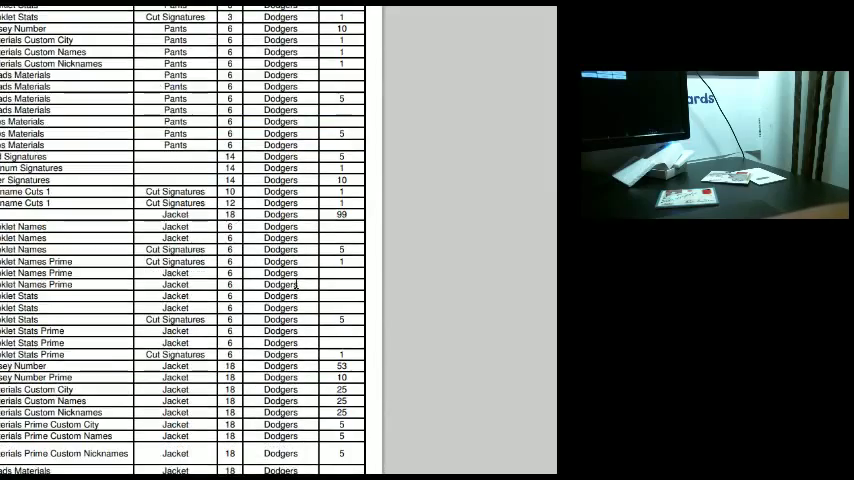
pyautogui.scroll(-3)
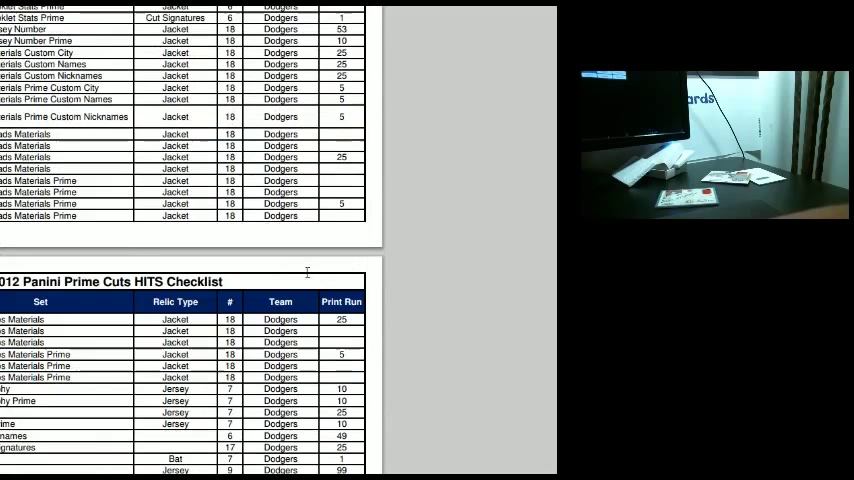
pyautogui.scroll(-3)
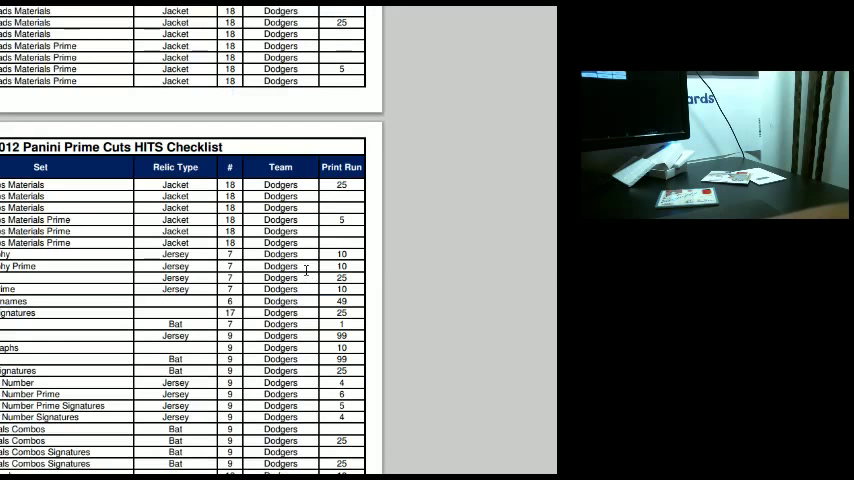